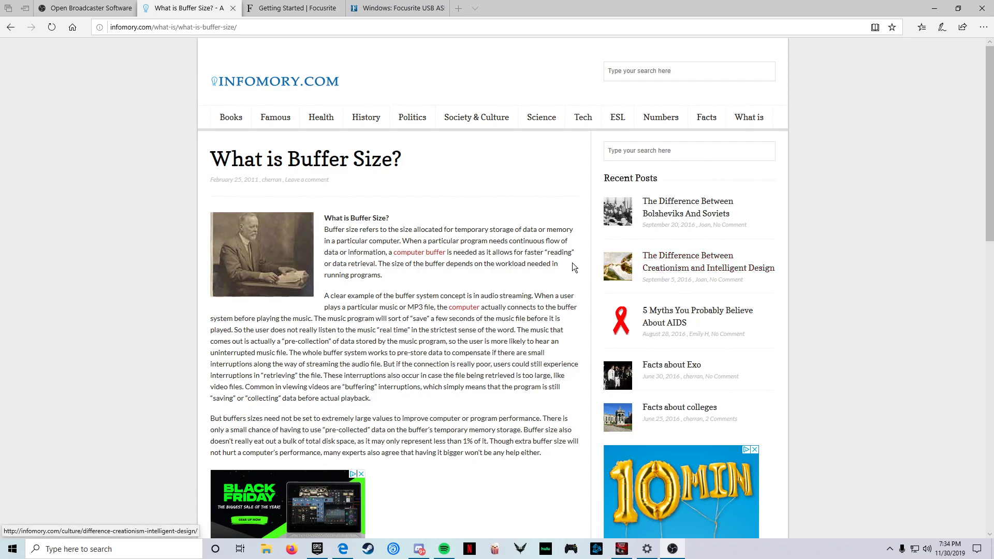
# - Select the 'What is Buffer Size?' title, then switch to the Focusrite Getting Started tab
pyautogui.moveTo(210, 160); pyautogui.dragTo(382, 159)
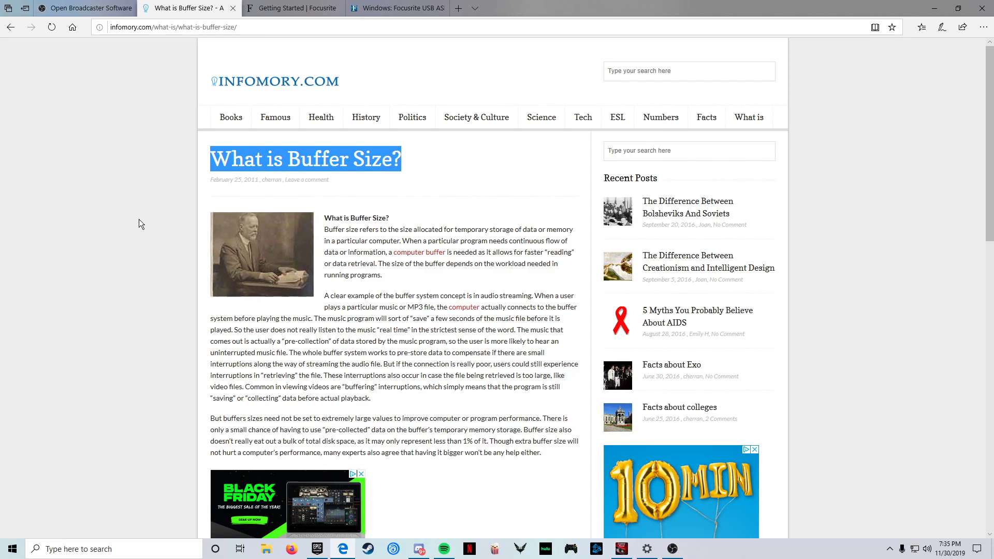
pyautogui.moveTo(230, 117)
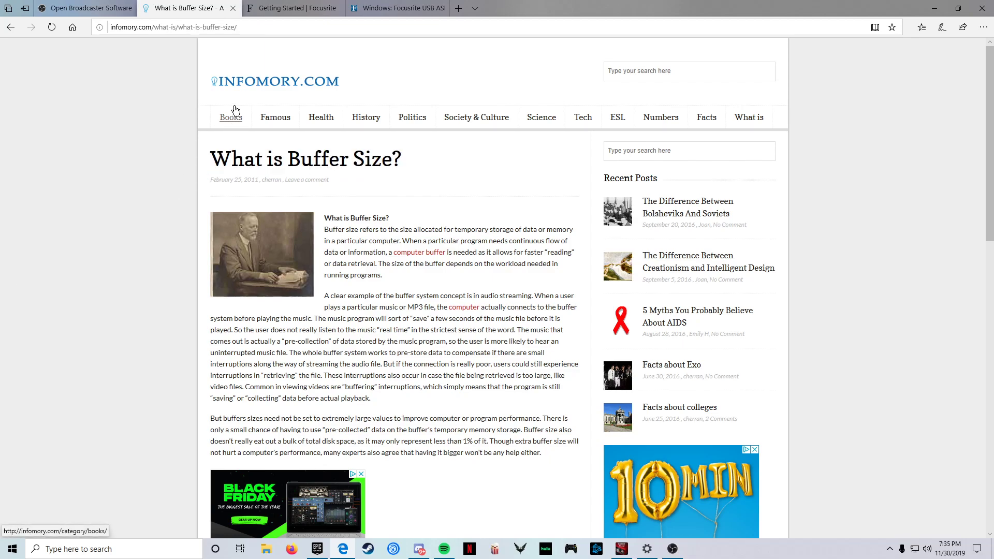
pyautogui.click(292, 7)
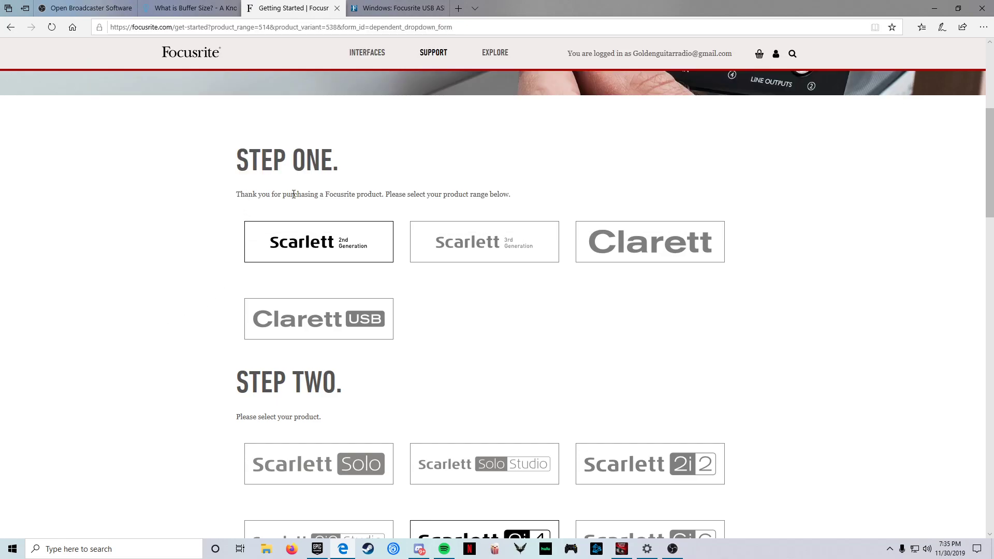
# - Scroll through the Scarlett 2i4 video guides, then switch to the Windows Focusrite USB ASIO driver tab
pyautogui.scroll(-3)
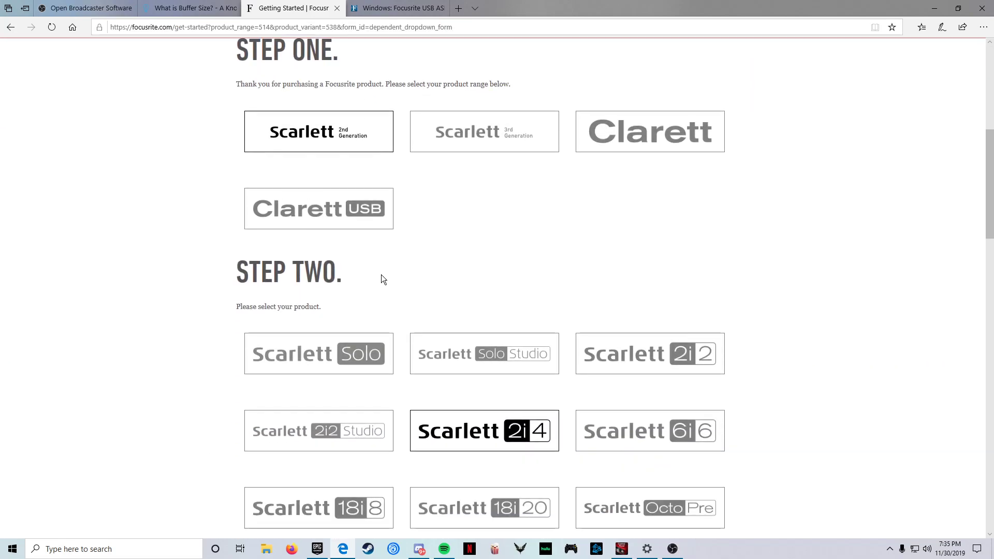
pyautogui.scroll(-3)
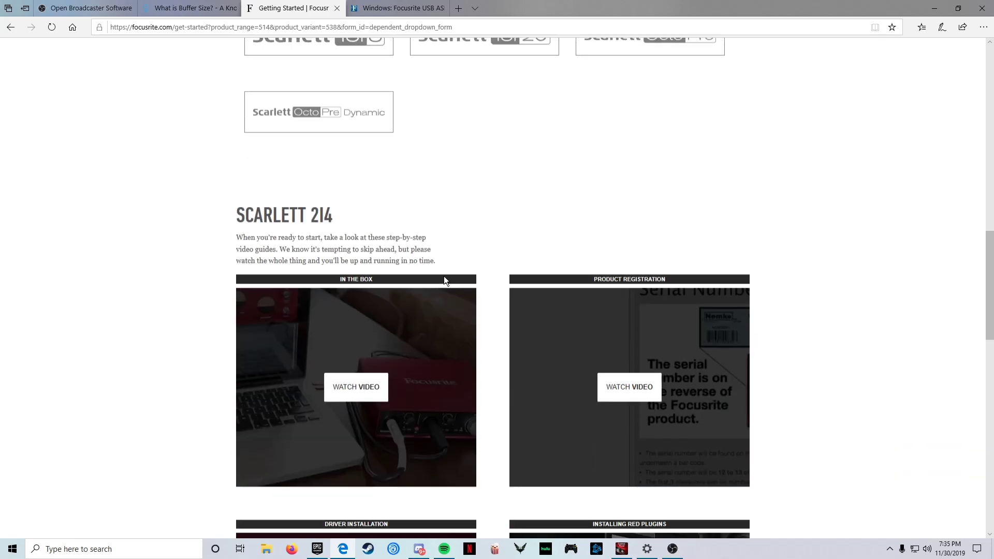
pyautogui.scroll(-3)
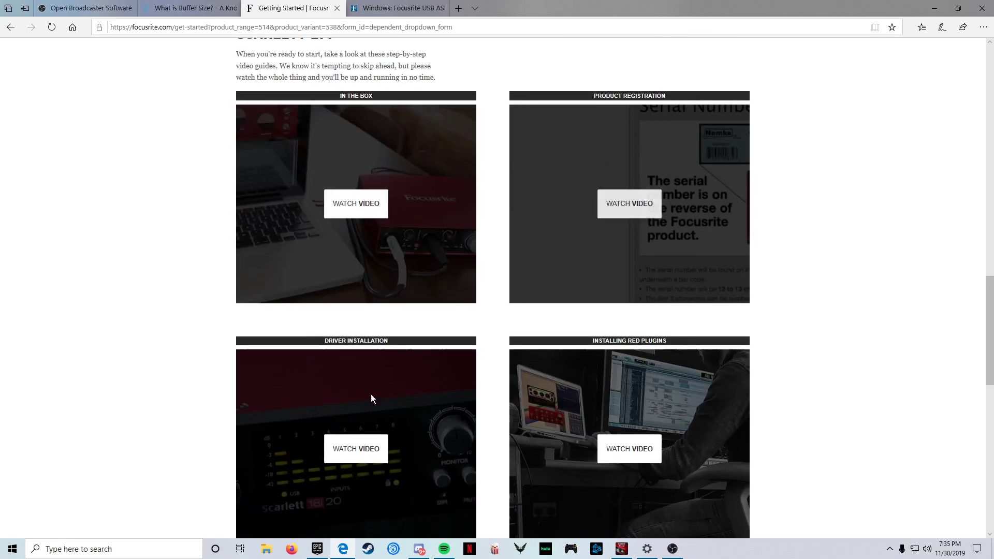
pyautogui.scroll(-3)
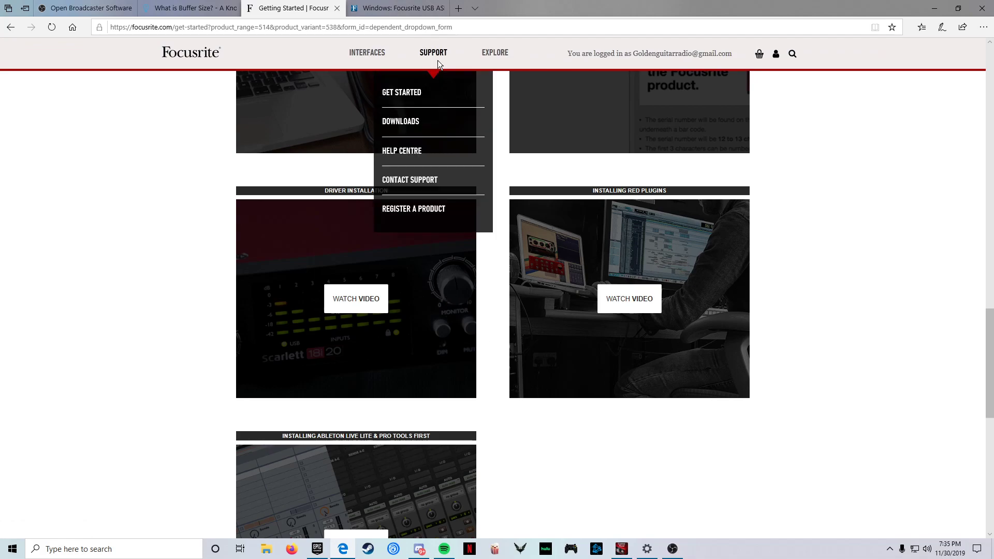
pyautogui.click(396, 8)
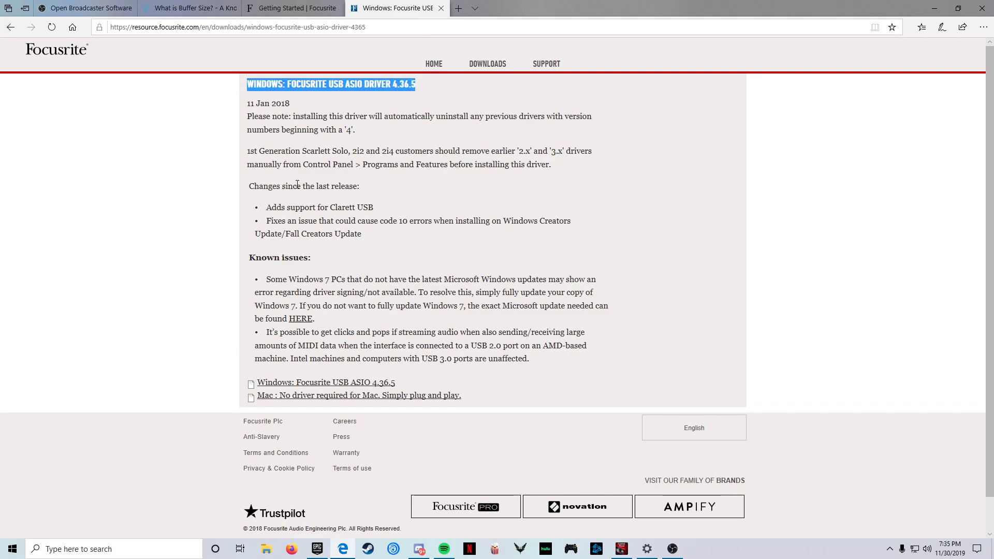
pyautogui.moveTo(349, 89)
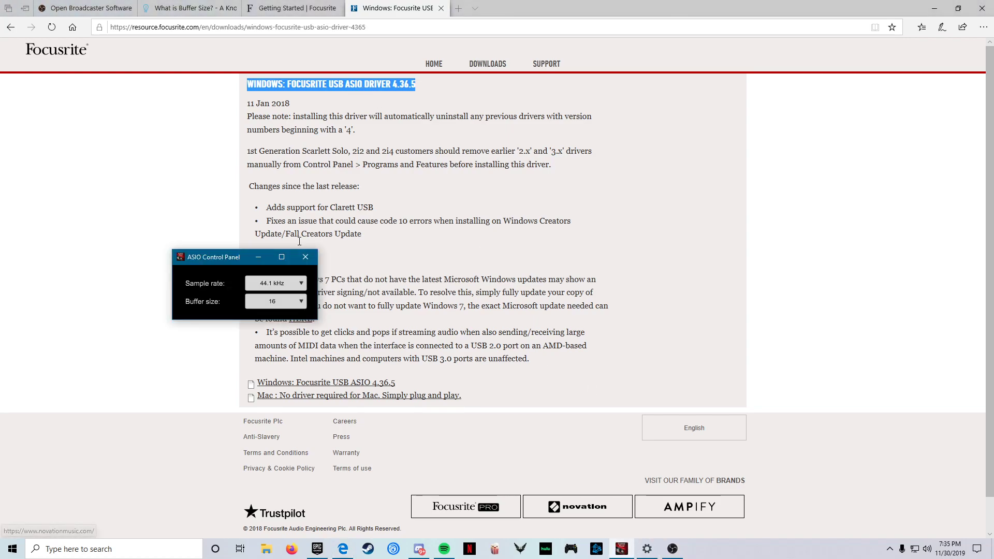
# - Move the ASIO Control Panel over the driver text and list the sample rates, 44.1 kHz current
pyautogui.moveTo(215, 257); pyautogui.dragTo(448, 198)
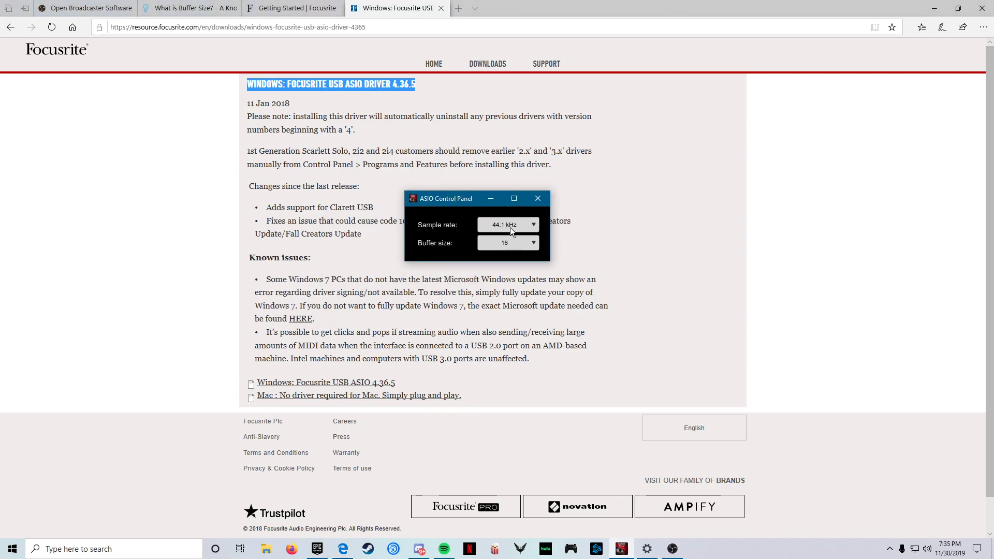
pyautogui.click(507, 225)
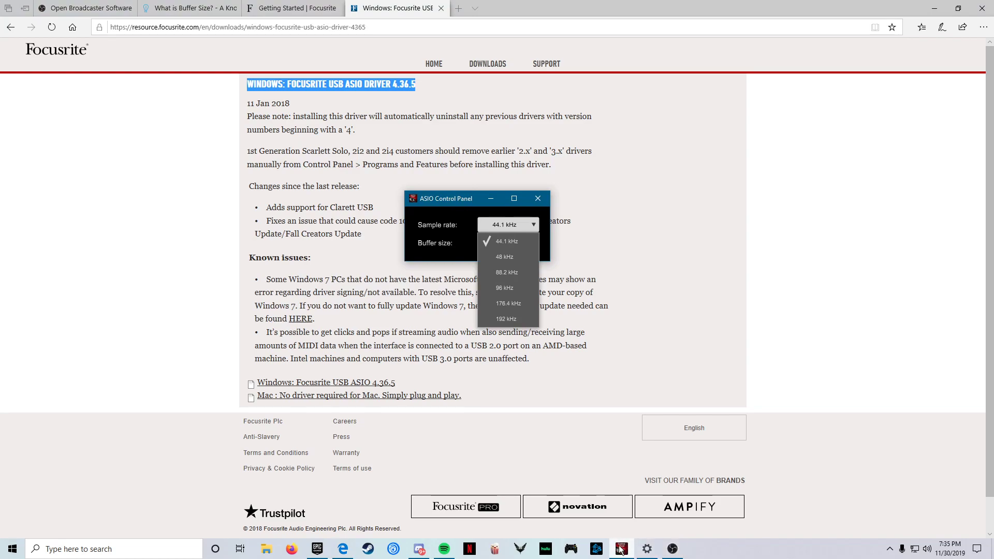
# - Check Focusrite USB device properties show 16 bit, 44100 Hz in Sound settings, then close Settings
pyautogui.click(646, 549)
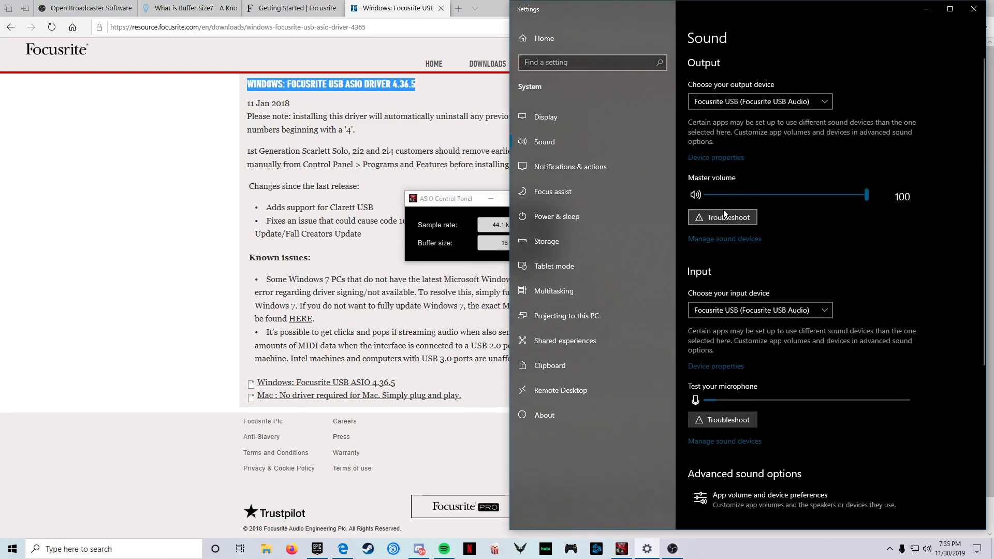
pyautogui.click(716, 158)
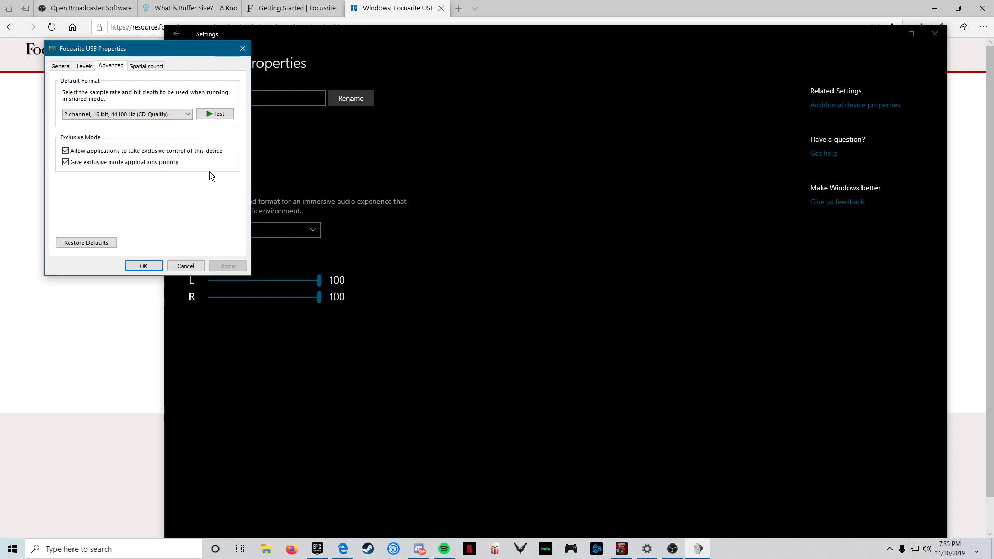
pyautogui.click(143, 266)
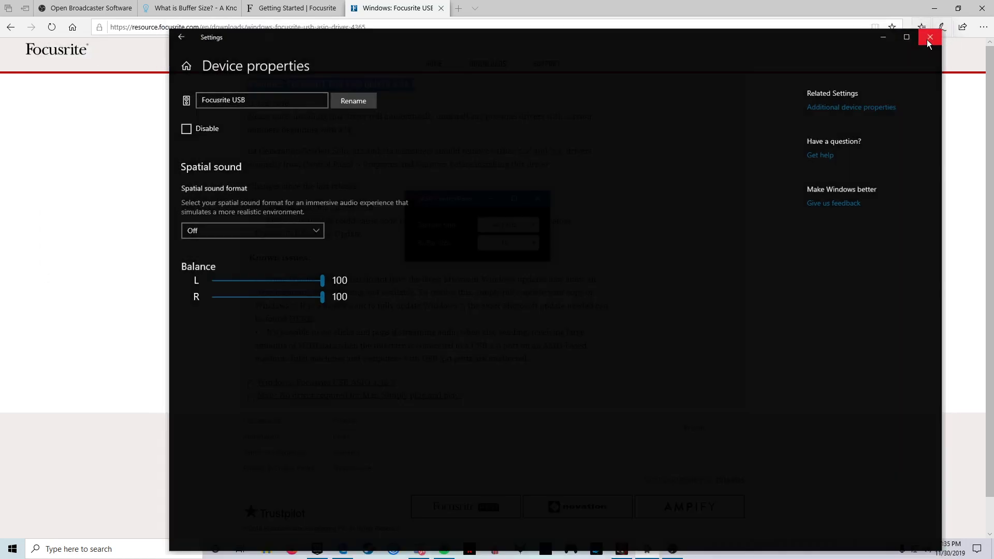
pyautogui.click(927, 37)
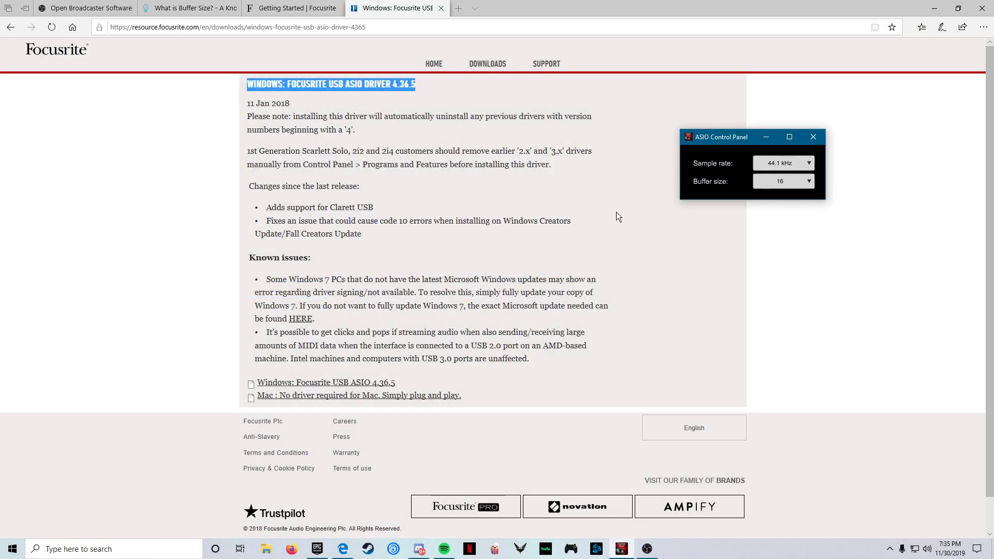
# - Review the sample-rate list keeping 44.1 kHz, then list the buffer sizes from 16 to 1024
pyautogui.scroll(-3)
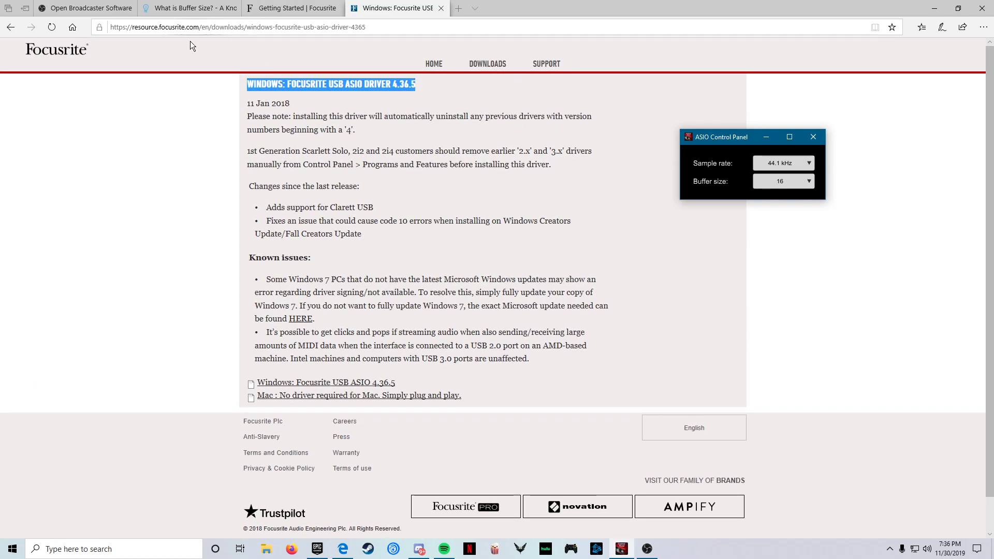
pyautogui.click(813, 137)
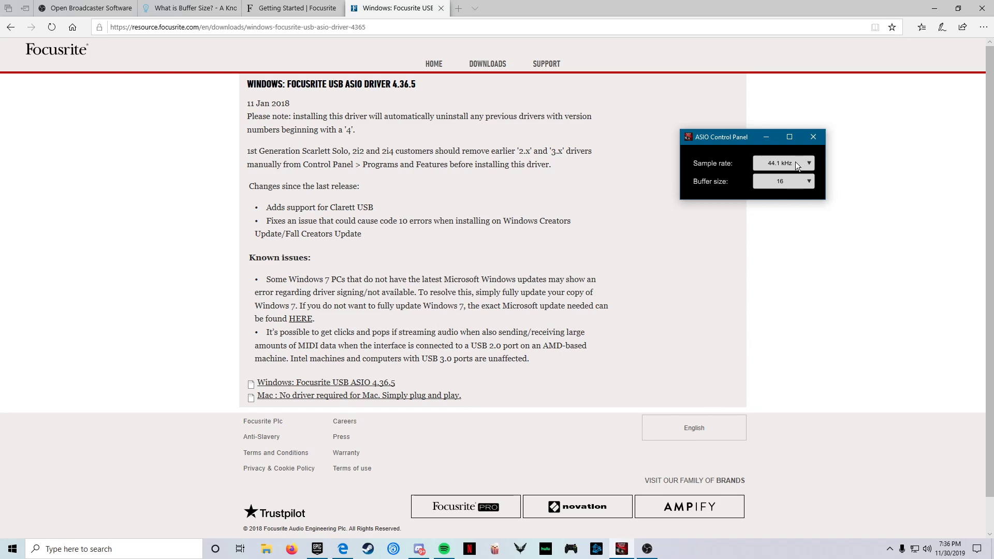
pyautogui.click(809, 162)
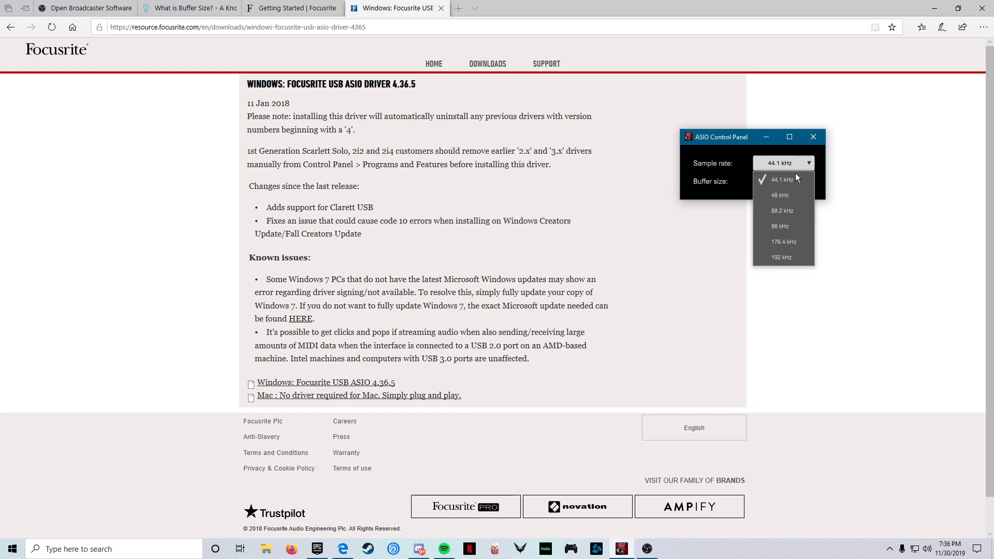
pyautogui.moveTo(795, 185)
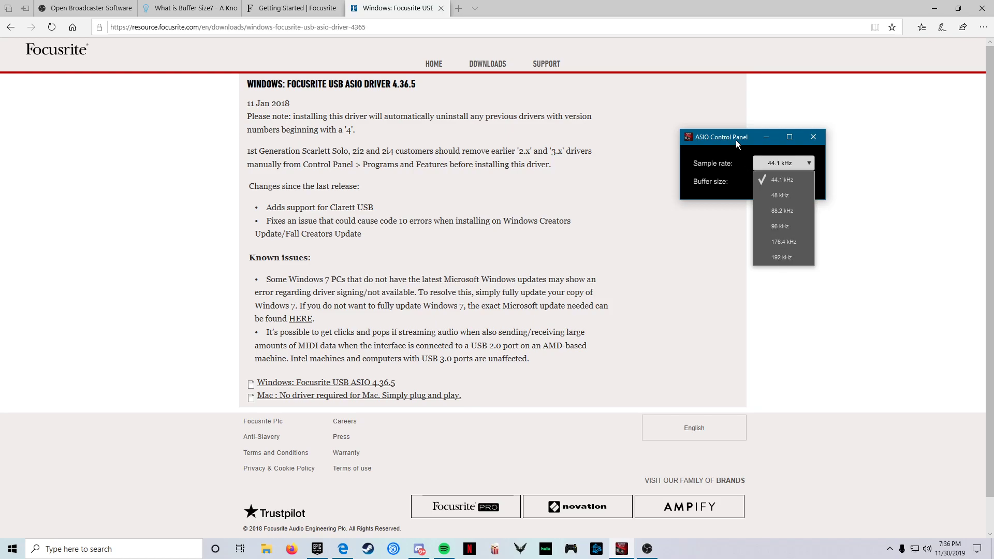
pyautogui.click(783, 179)
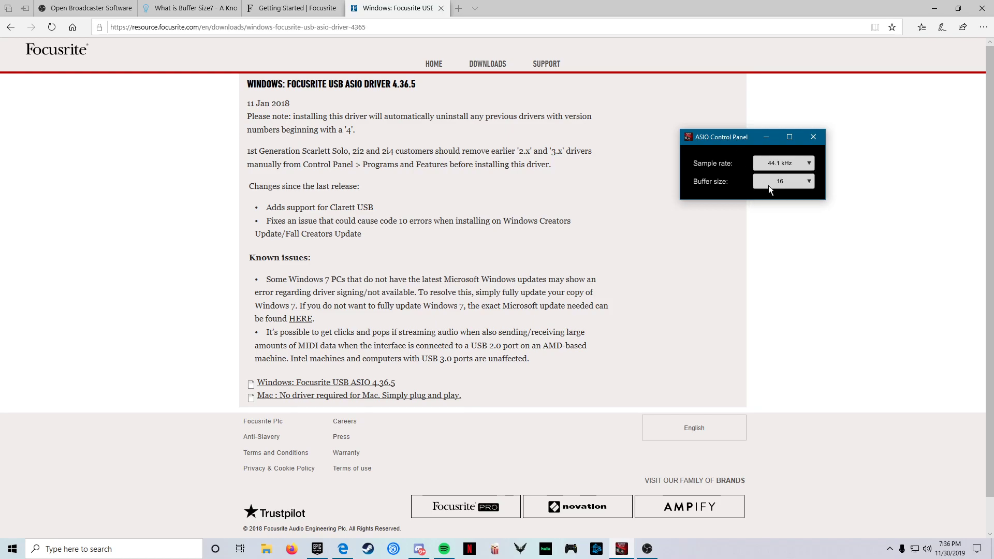
pyautogui.click(809, 182)
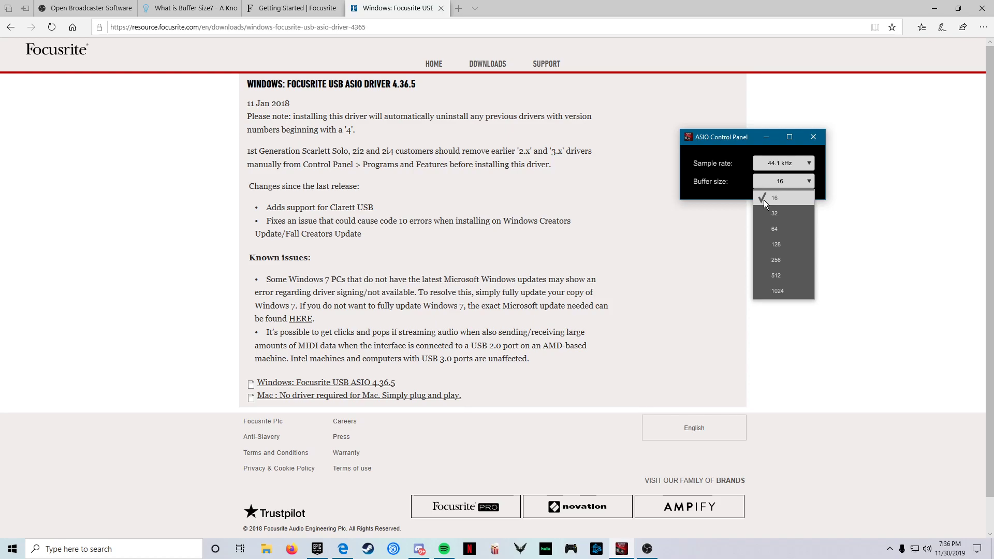
# - Keep the buffer size at 16
pyautogui.click(774, 197)
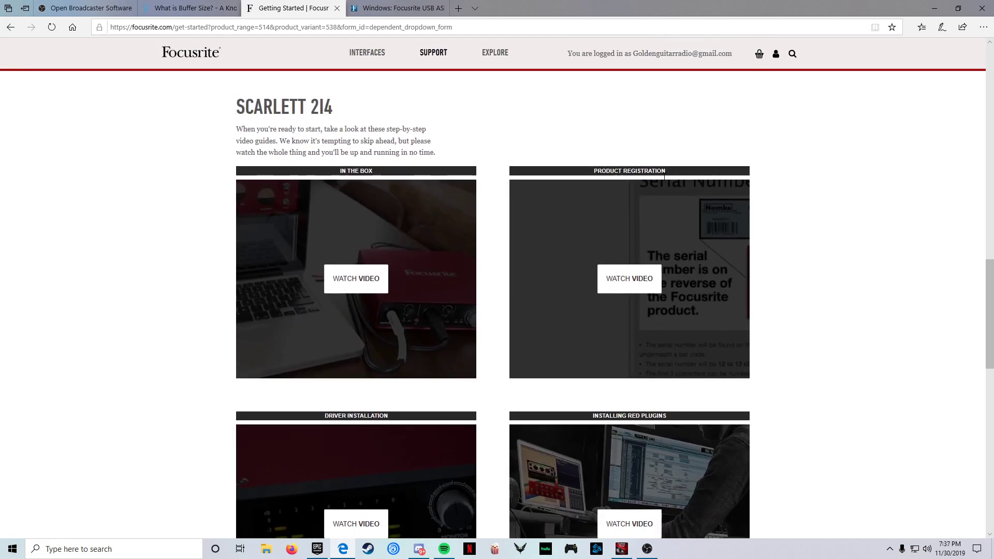
# - Scroll the Scarlett 2i4 guides, then switch back to the Focusrite USB ASIO driver tab
pyautogui.scroll(-3)
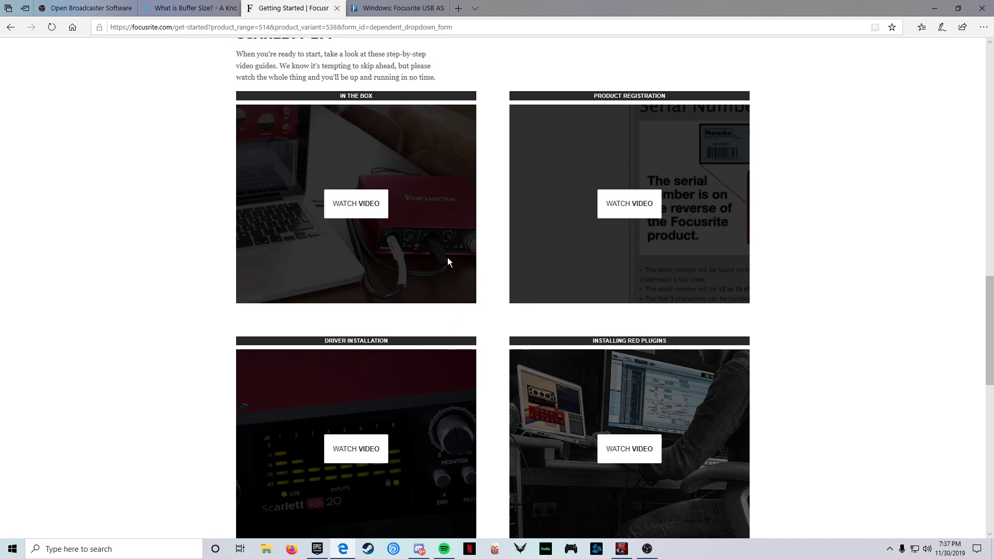
pyautogui.moveTo(186, 153)
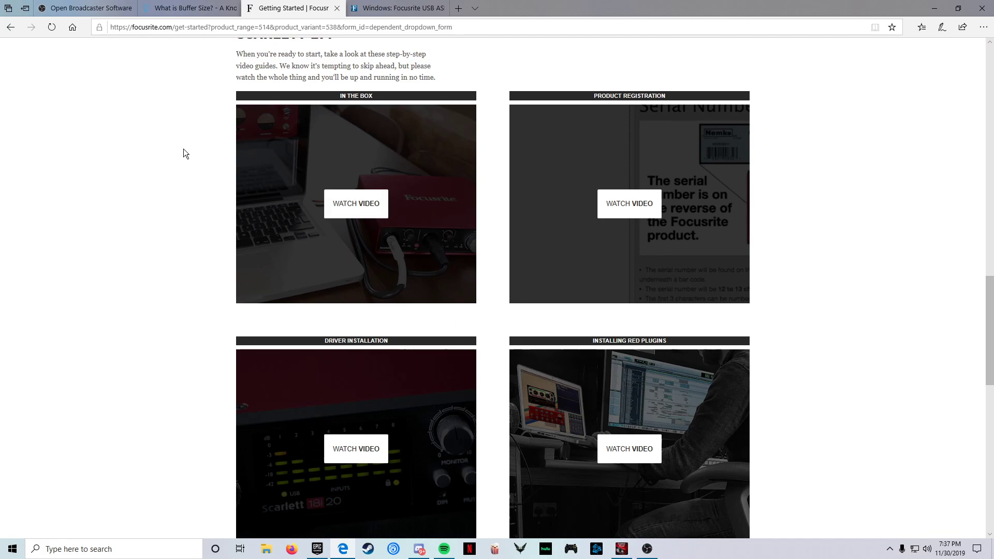
pyautogui.moveTo(241, 116)
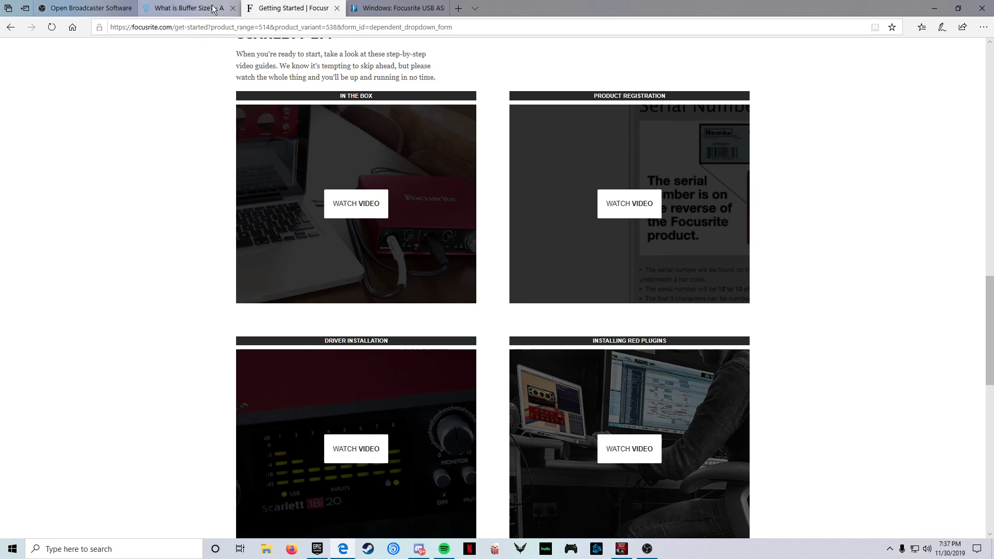
pyautogui.click(397, 8)
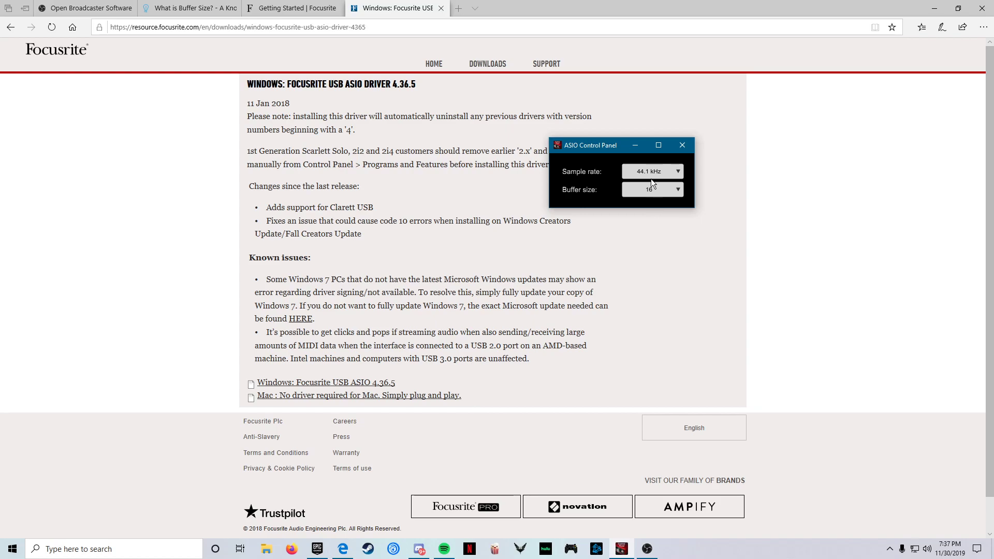
pyautogui.click(675, 171)
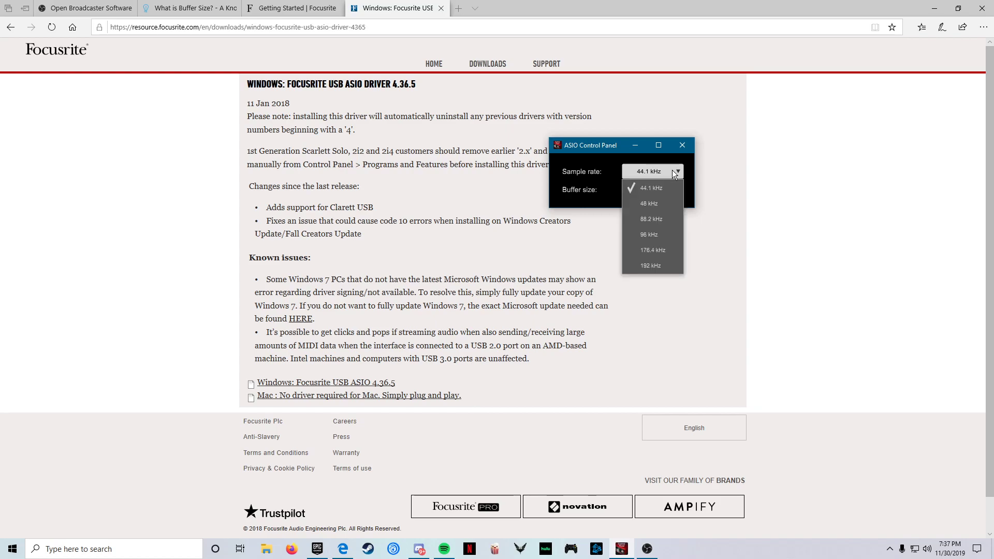
pyautogui.moveTo(665, 191)
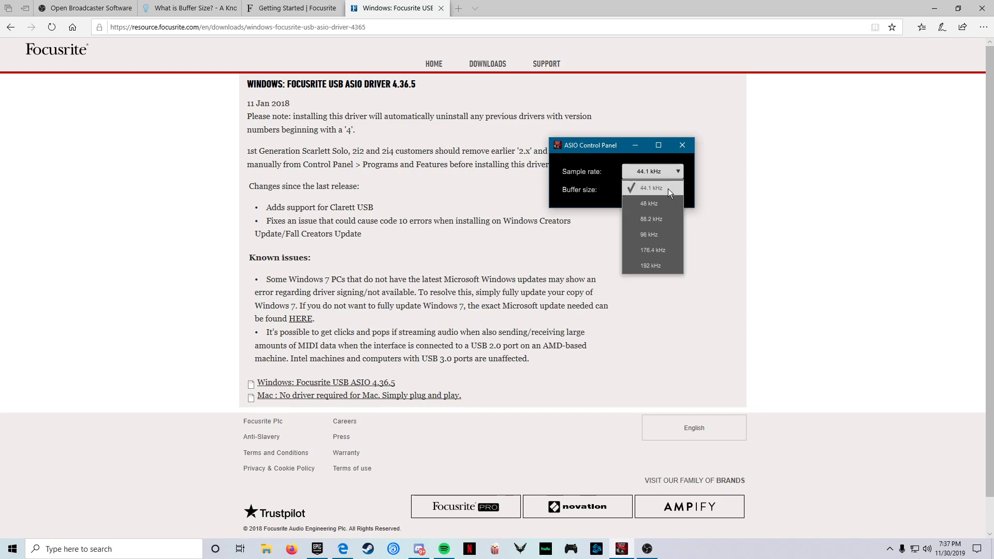
pyautogui.moveTo(650, 249)
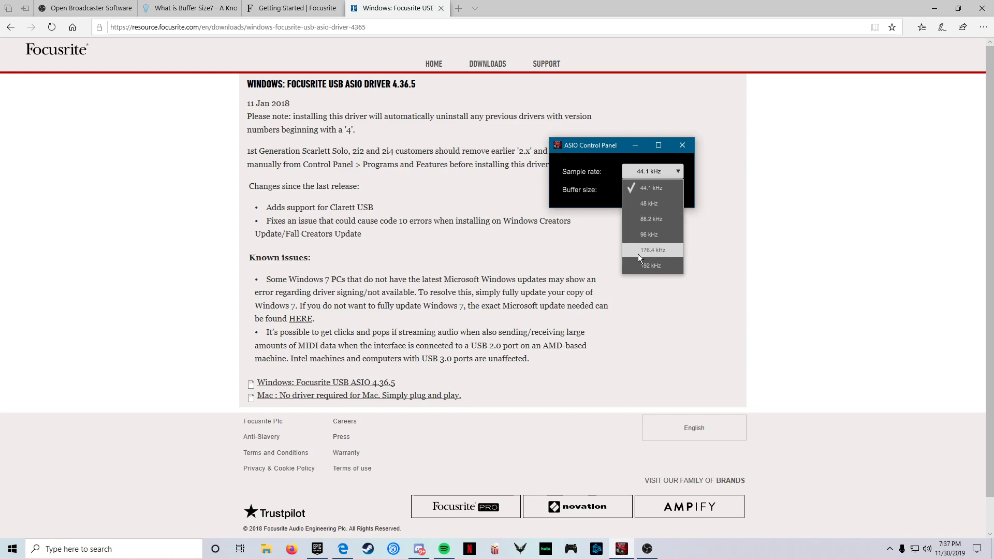
pyautogui.click(652, 189)
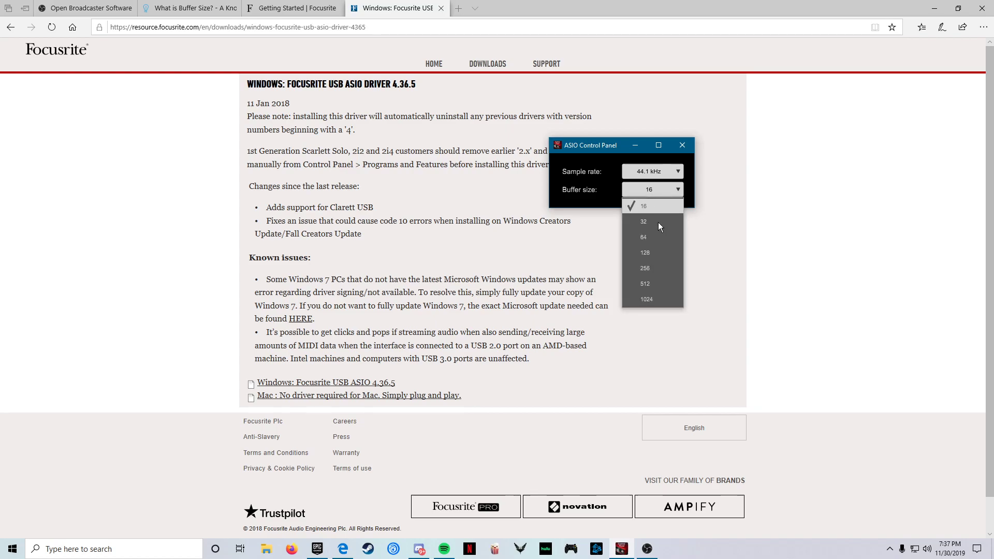
pyautogui.moveTo(644, 221)
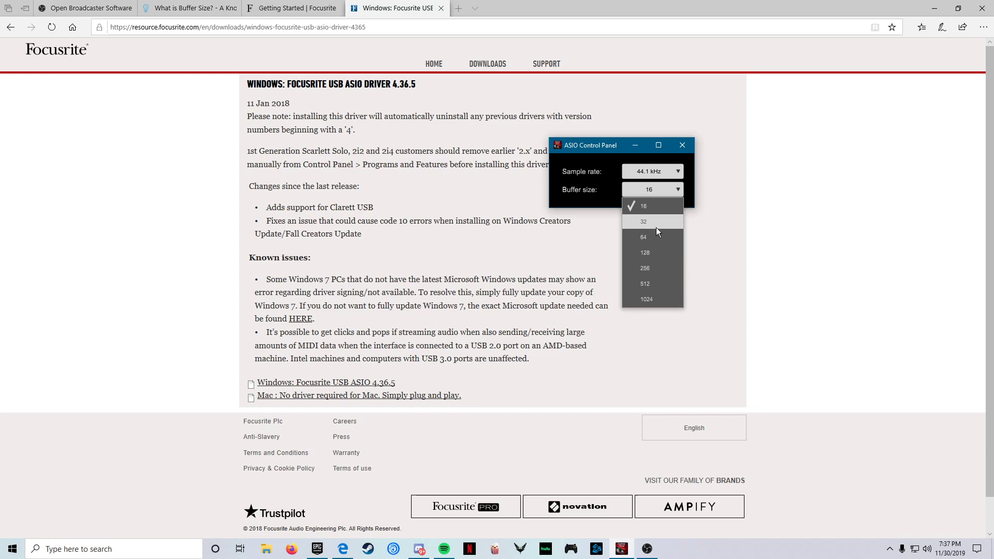
pyautogui.moveTo(643, 207)
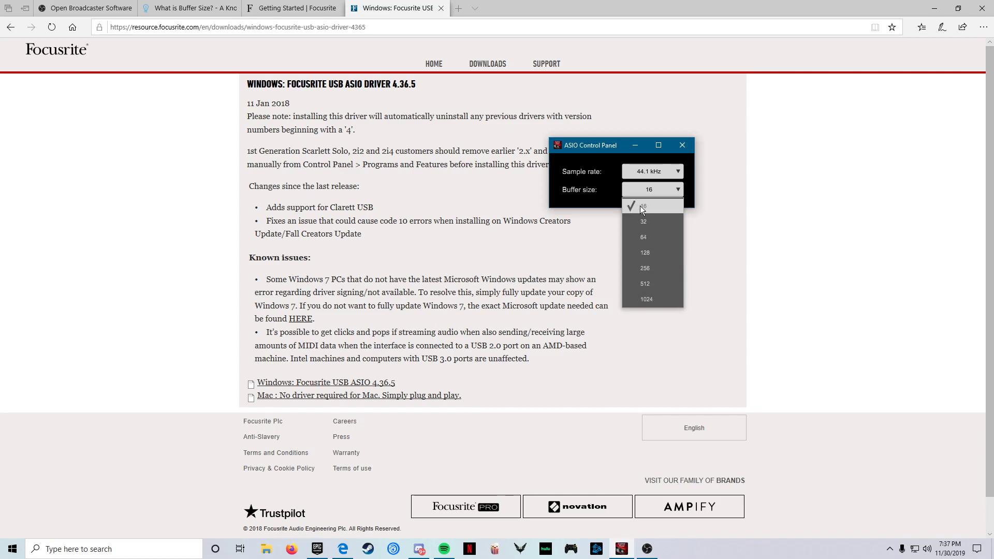
pyautogui.click(642, 205)
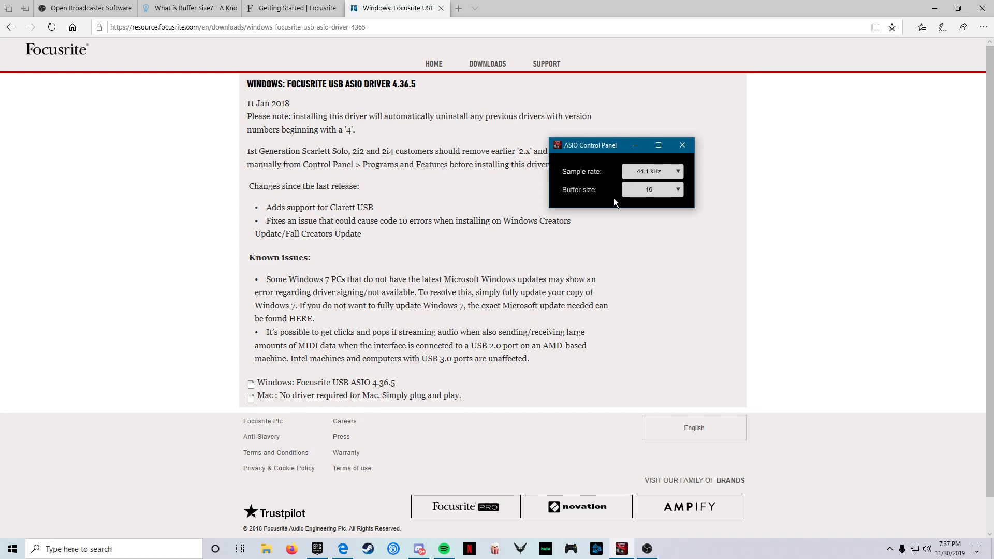
pyautogui.moveTo(613, 186)
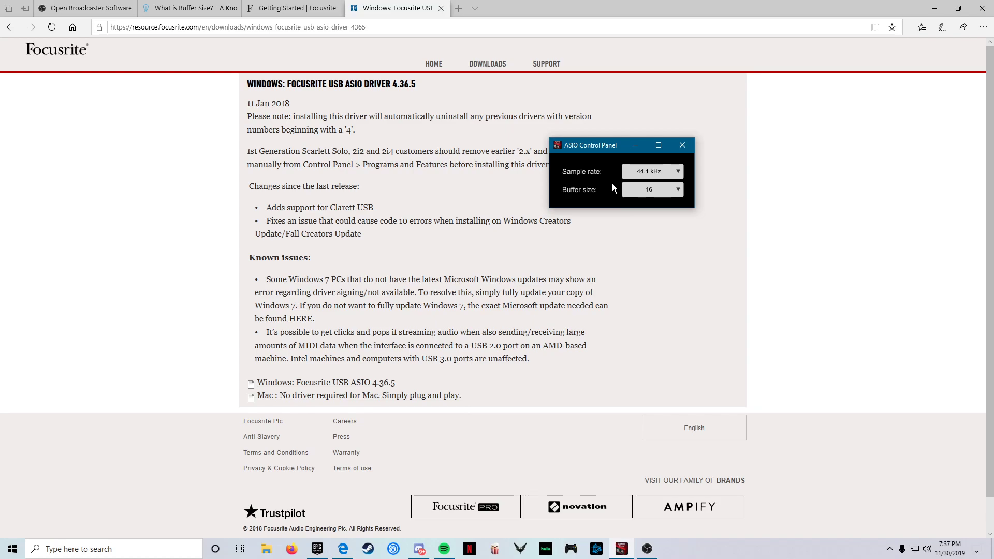
pyautogui.moveTo(601, 173)
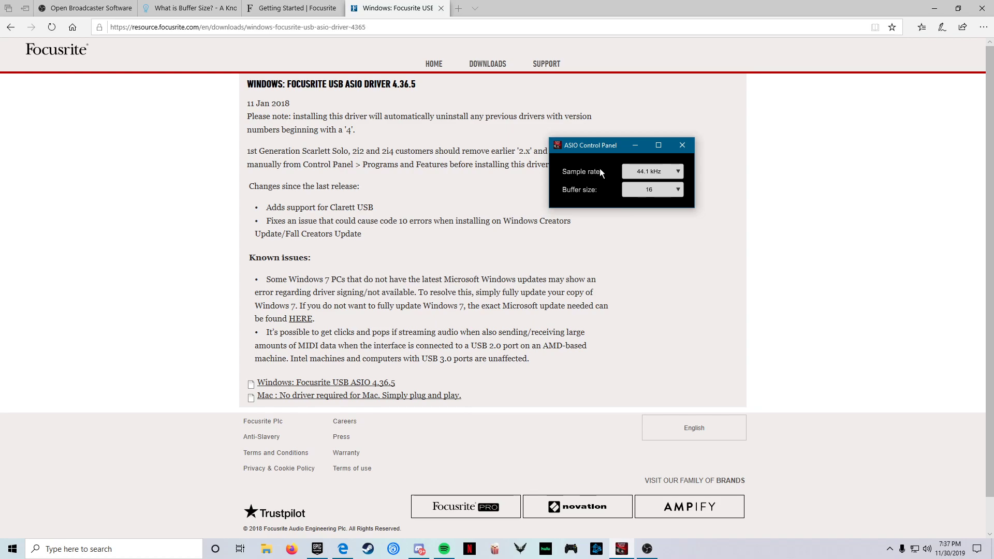